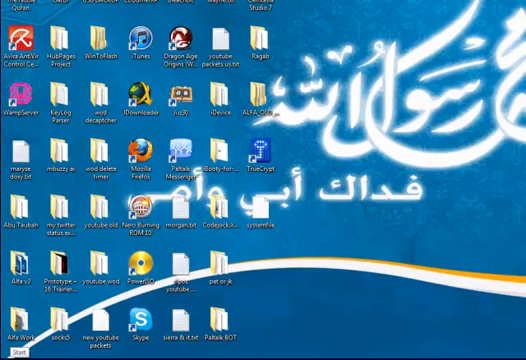
Open the Start menu from the taskbar's Start button.
left_click(15, 353)
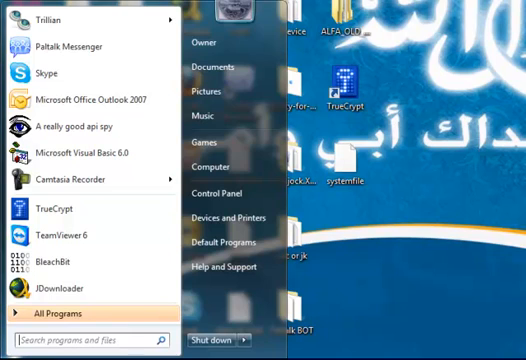
Enter the path c:\windows\system32\drivers\etc in the Start menu search.
type("c:\\windows\\s")
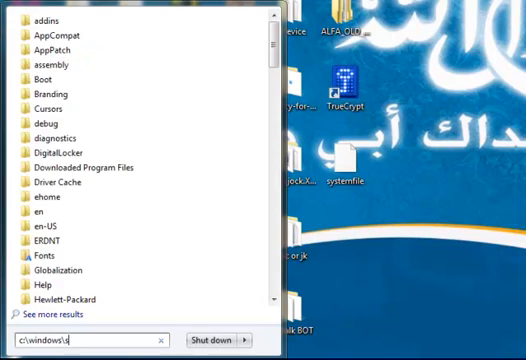
type("ystem32\\")
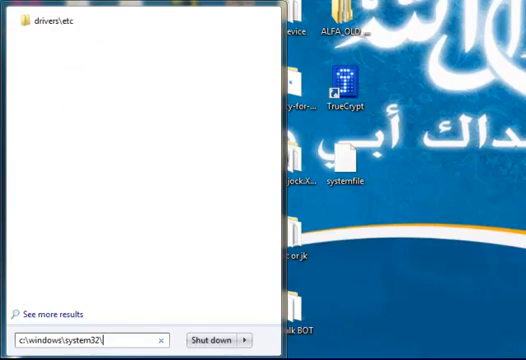
type("dr")
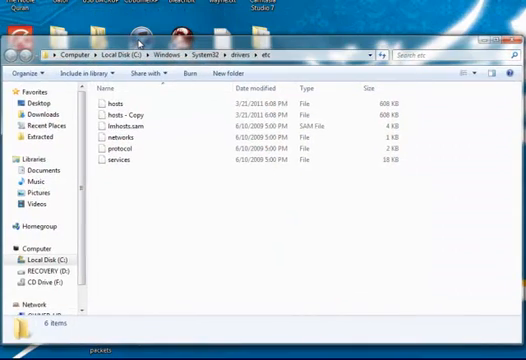
Select the original hosts file and begin renaming it to hosts.bak.
left_click(110, 101)
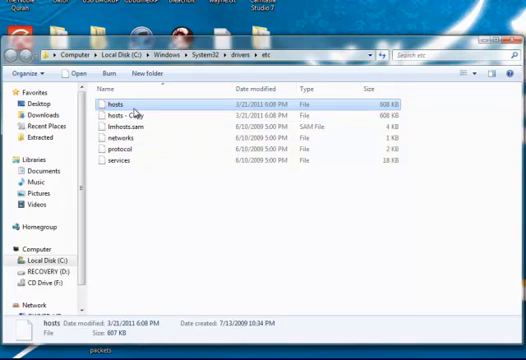
double_click(118, 104)
type(".bak")
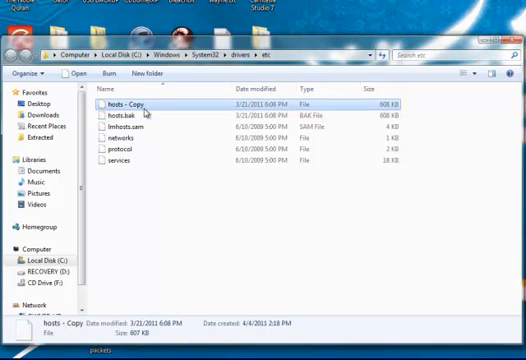
mouse_move(135, 108)
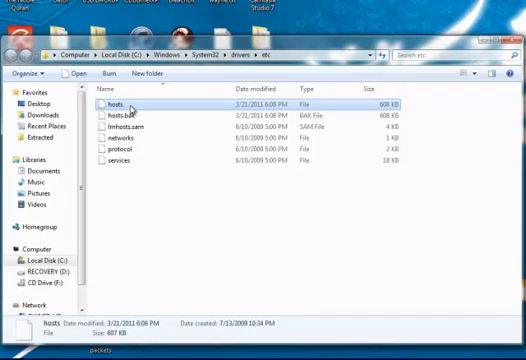
mouse_move(110, 107)
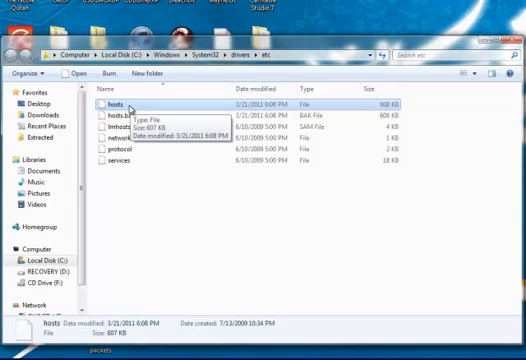
mouse_move(185, 216)
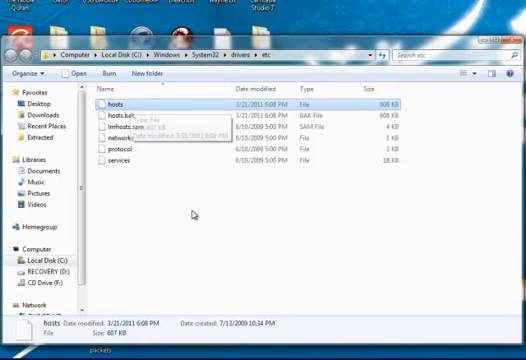